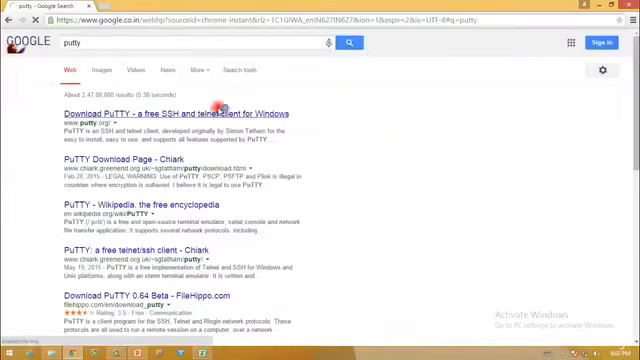
Open the top Google result, 'Download PuTTY - a free SSH and telnet client for Windows'.
left_click(174, 112)
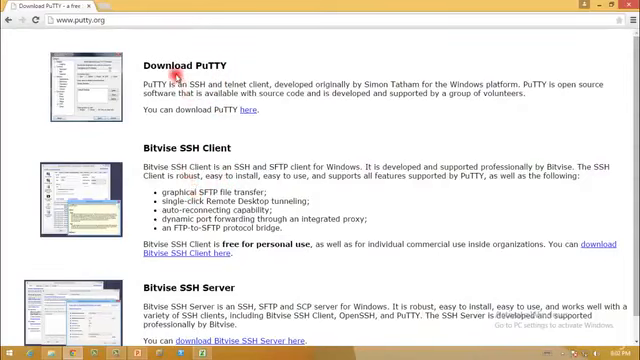
mouse_move(180, 237)
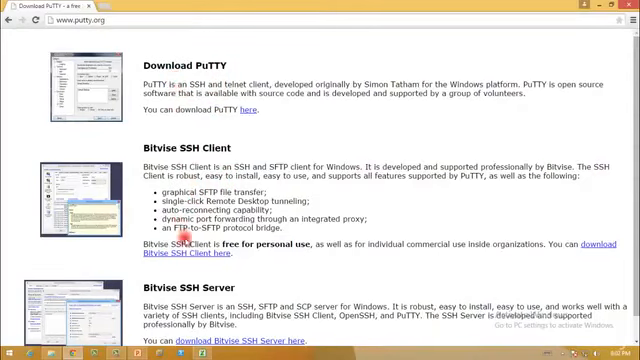